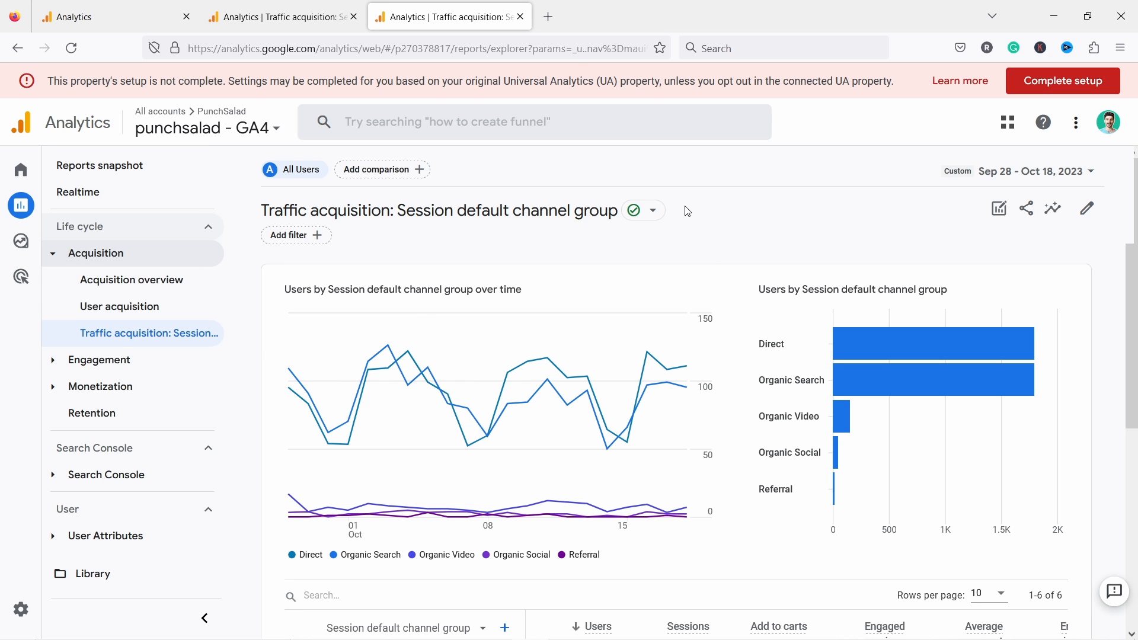
- Customize the report's metrics to add Session conversion rate and apply it to the table
scroll(down, 3)
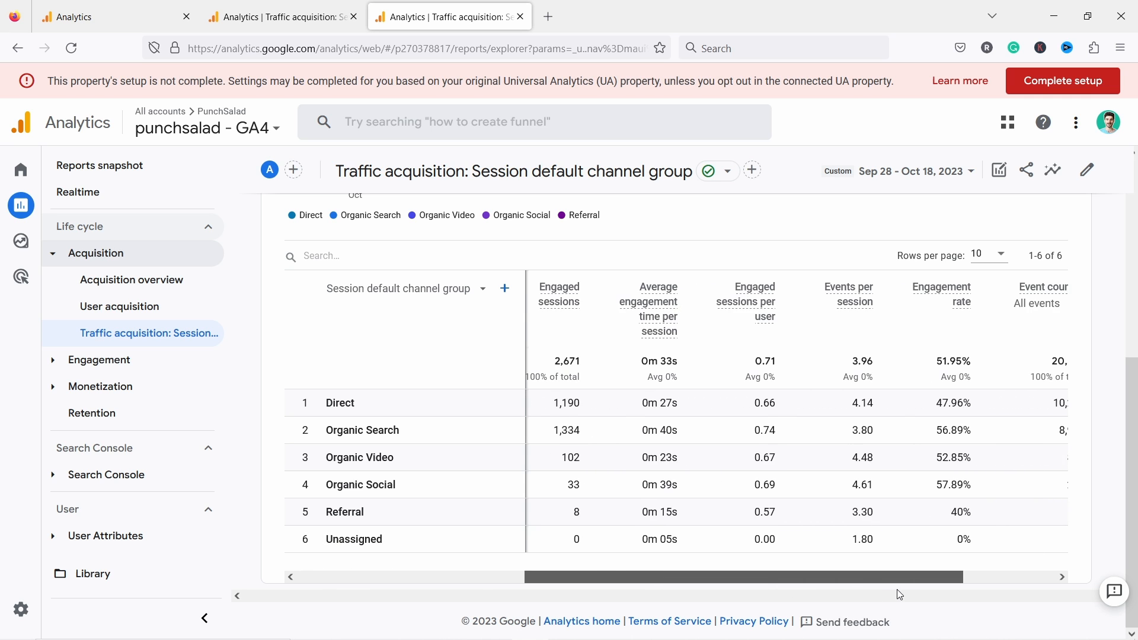
scroll(right, 3)
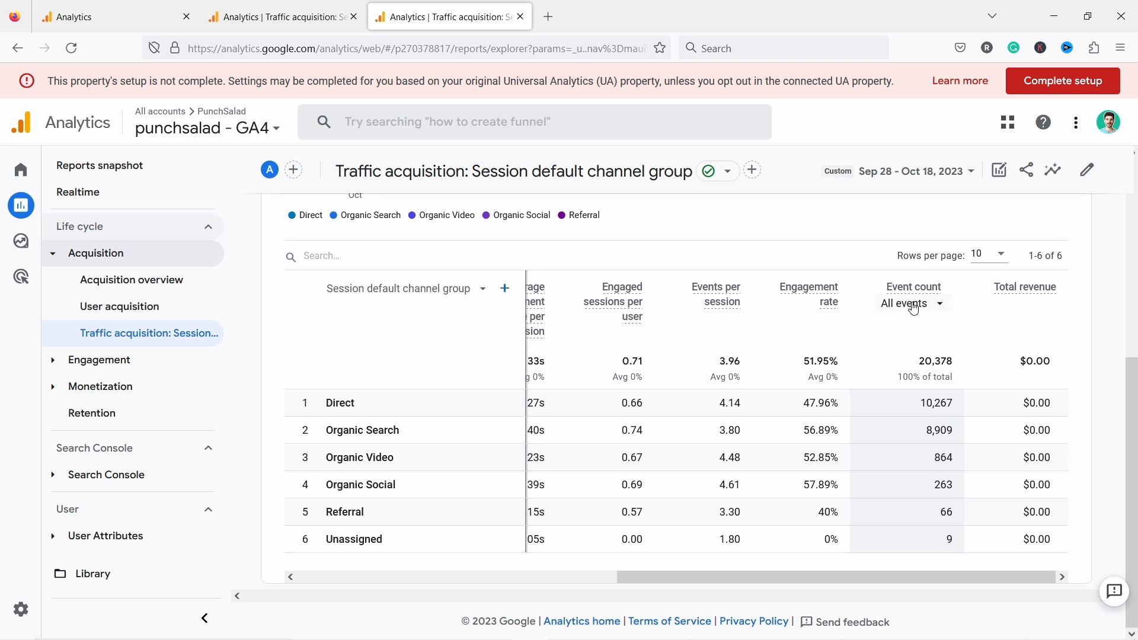
mouse_move(863, 266)
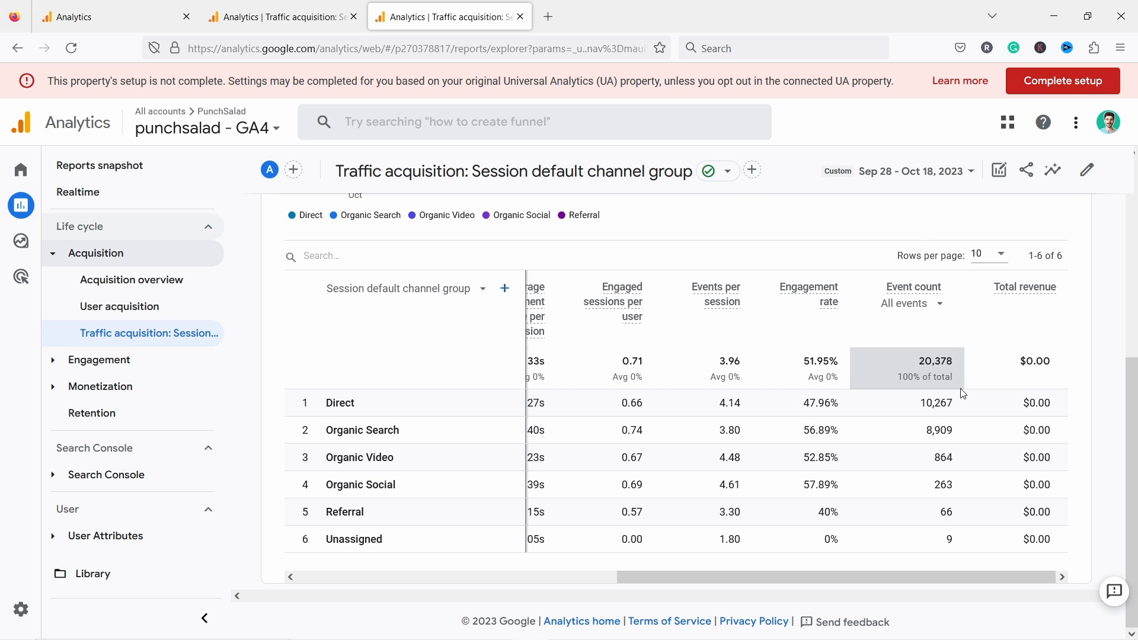
mouse_move(1087, 169)
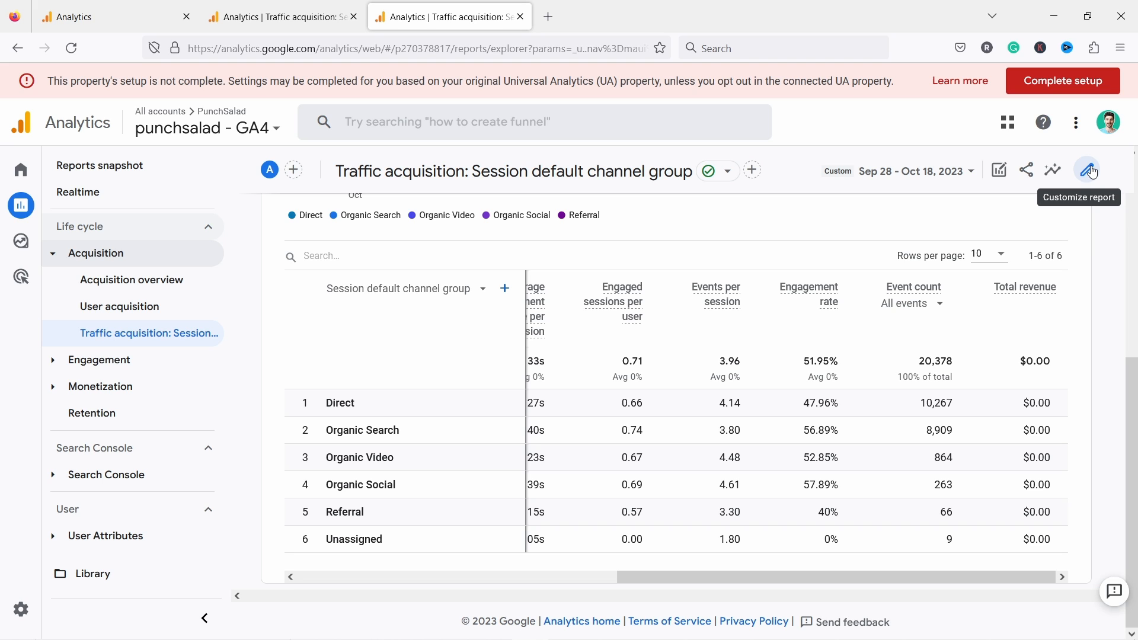
mouse_move(1092, 176)
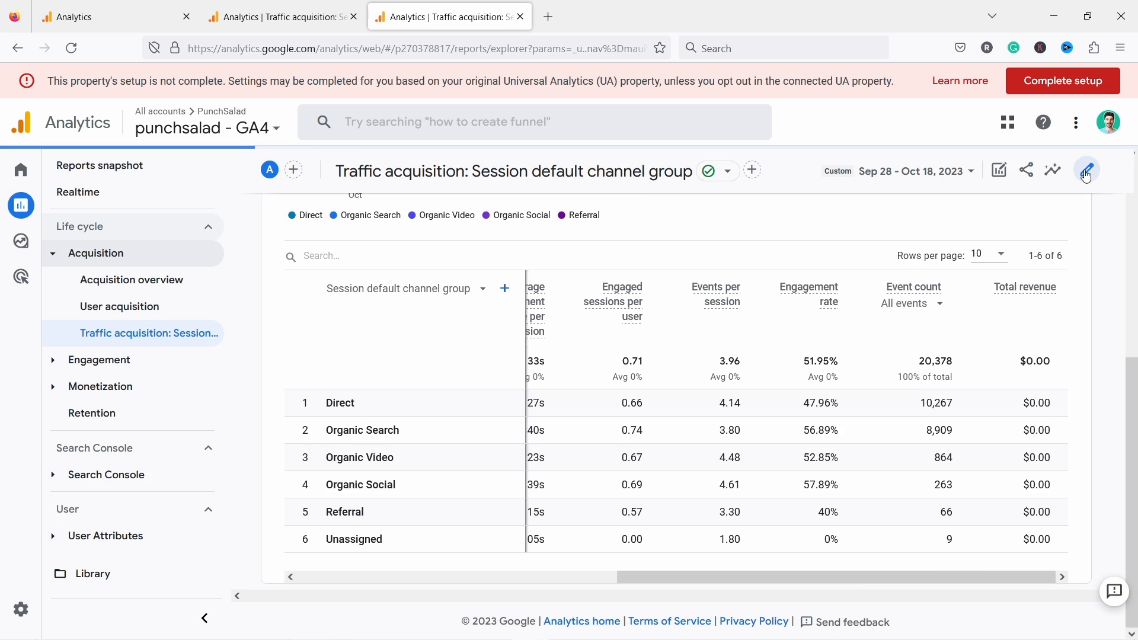
click(1086, 171)
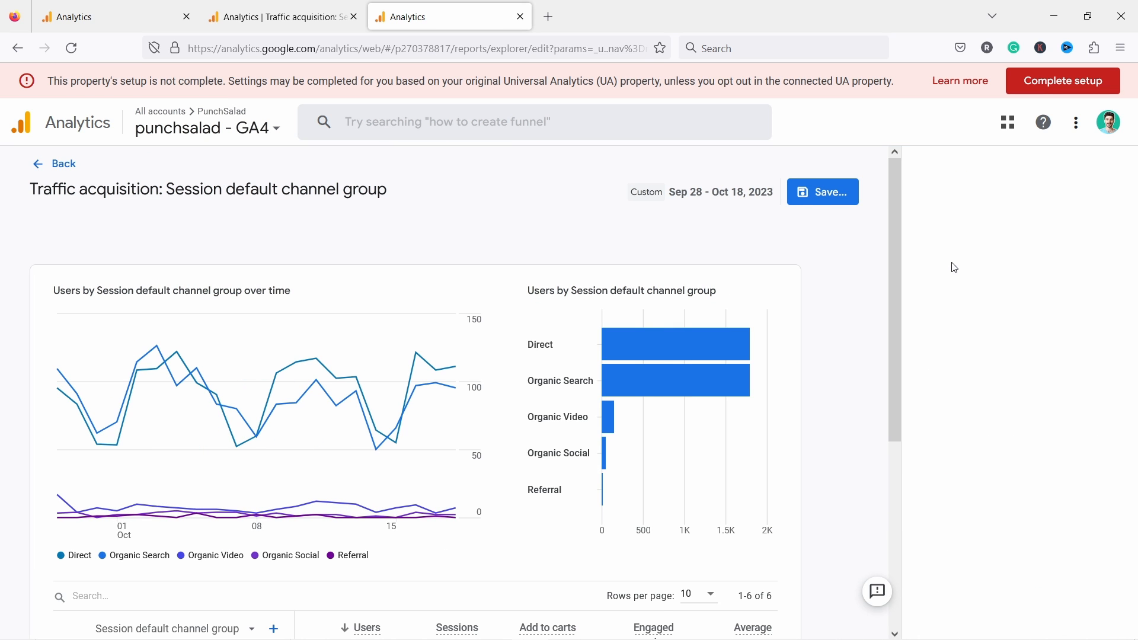
click(1009, 537)
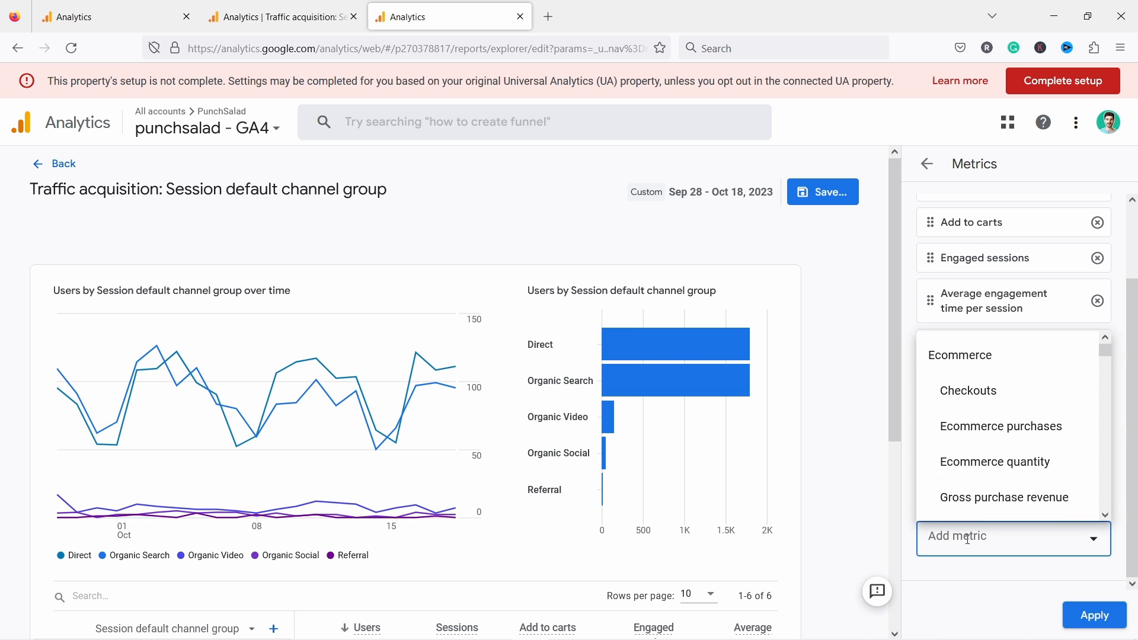
text(conversion)
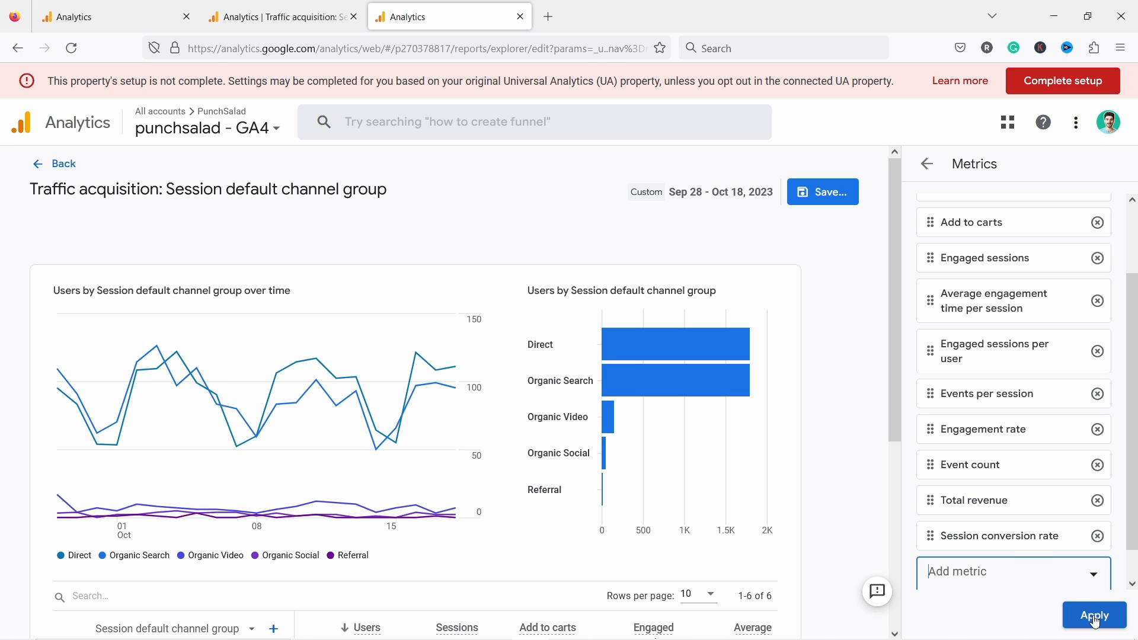
click(1094, 615)
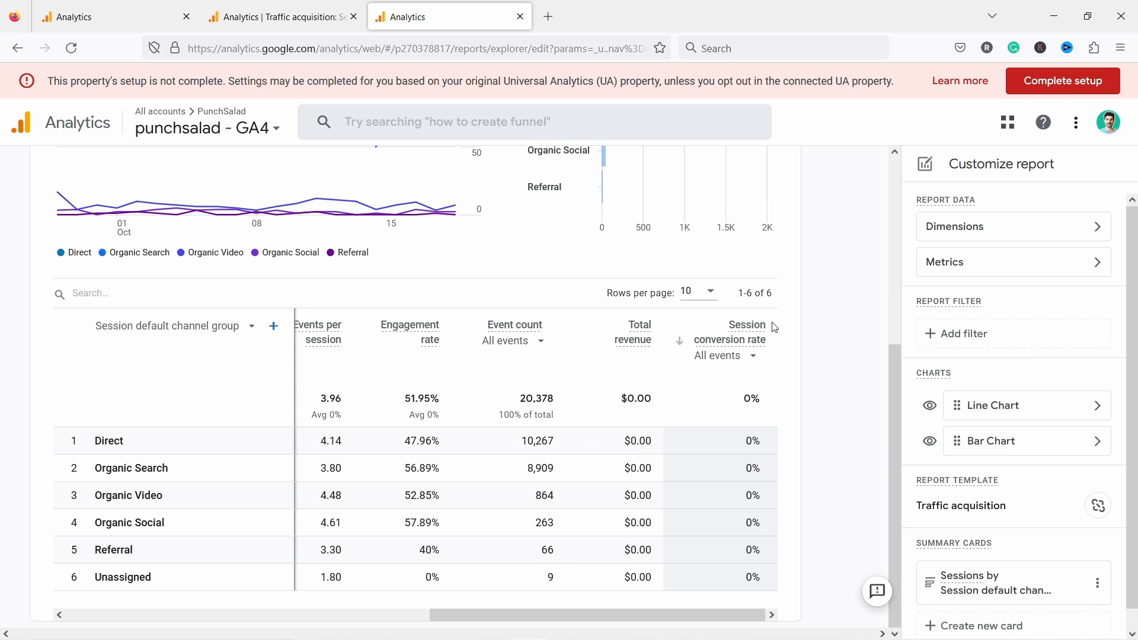
mouse_move(727, 361)
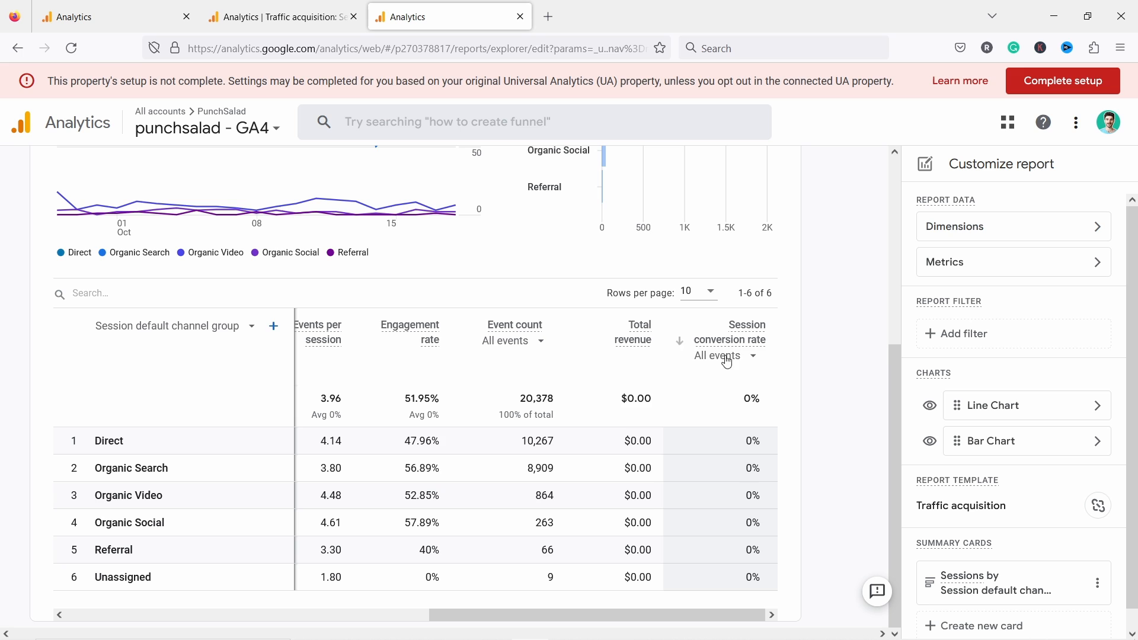
- Count only purchase events in Session conversion rate, then head to Explorations
click(724, 356)
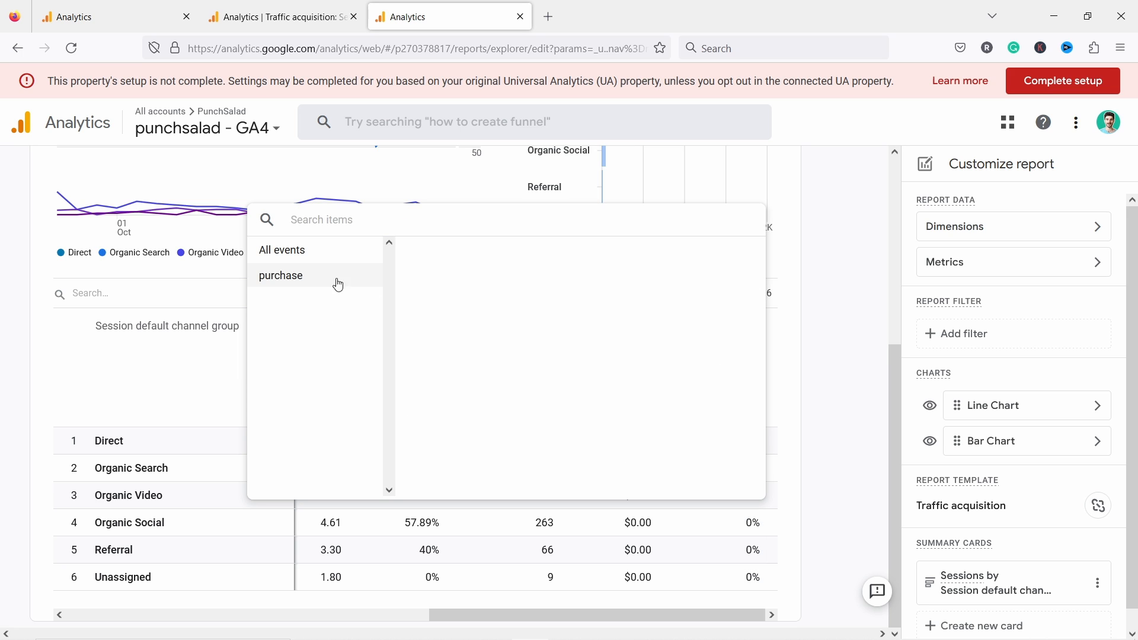
mouse_move(318, 383)
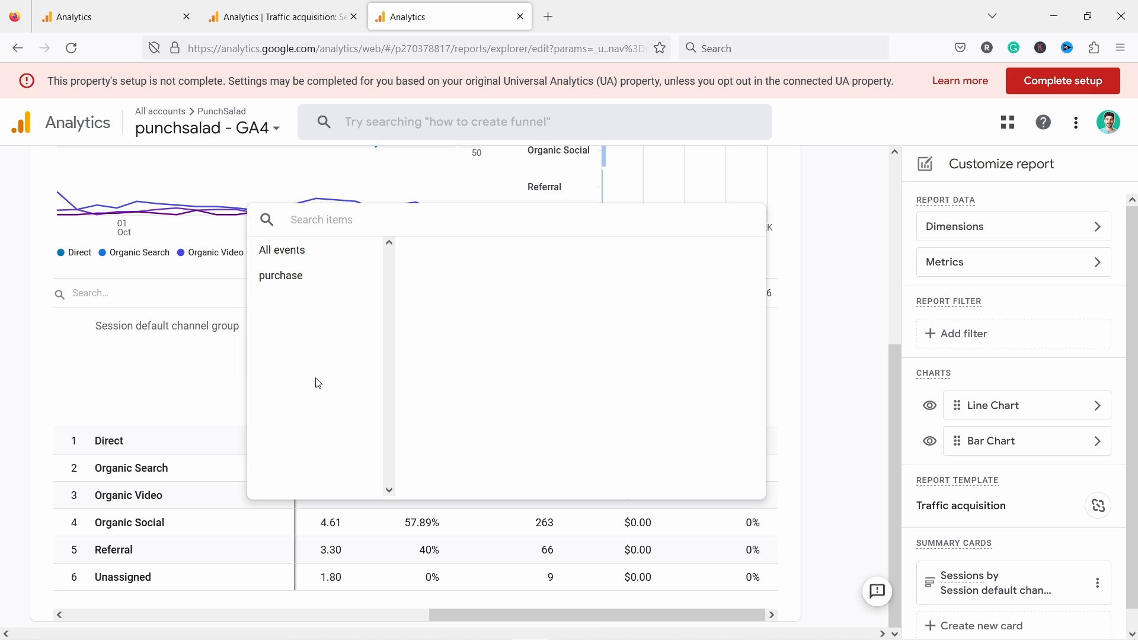
click(281, 275)
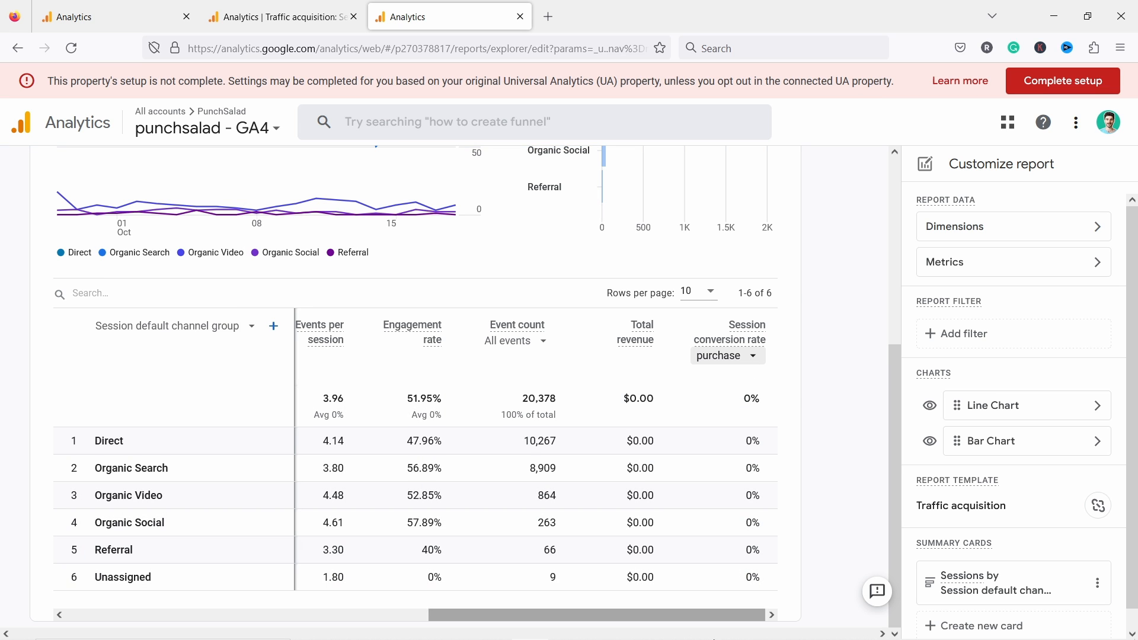
mouse_move(807, 366)
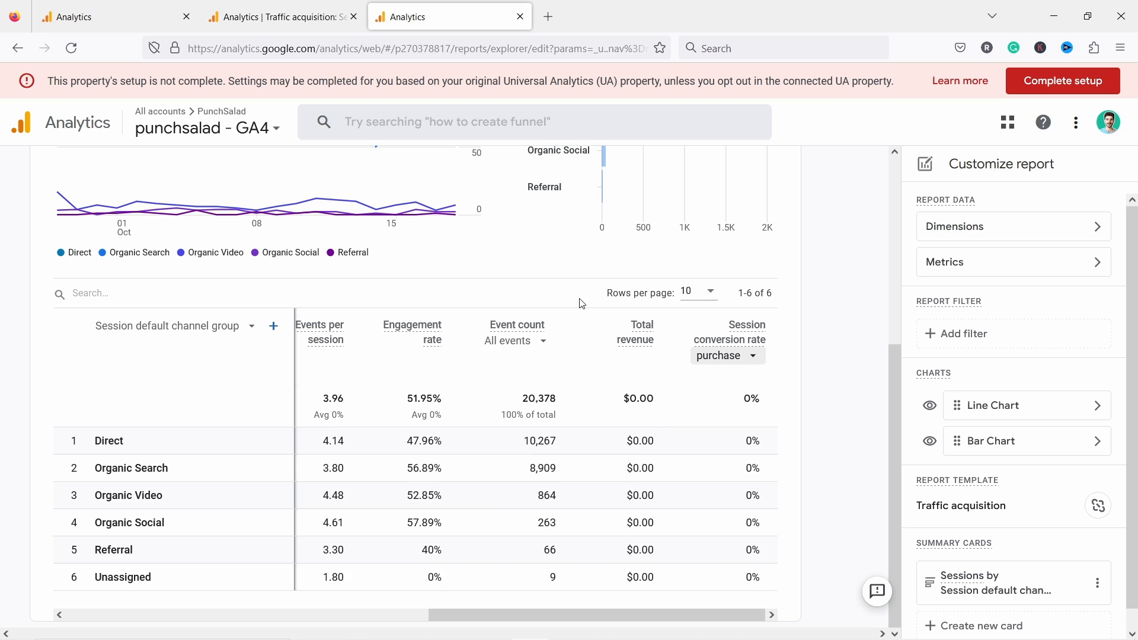
click(109, 16)
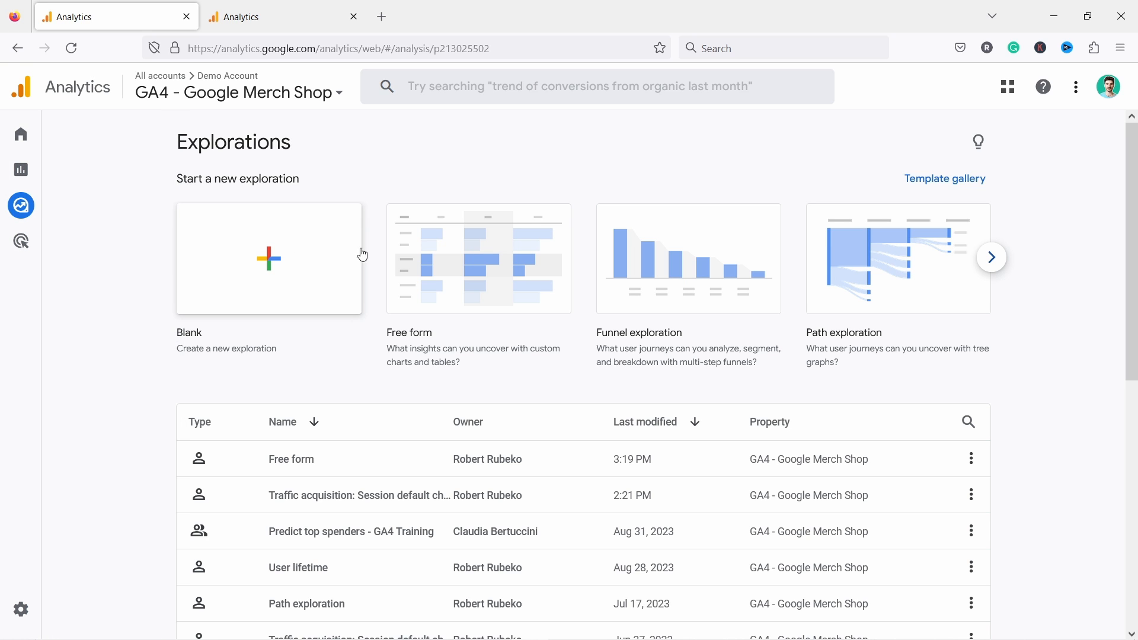
- Create a blank exploration importing Session default channel group and Event name dimensions
click(478, 258)
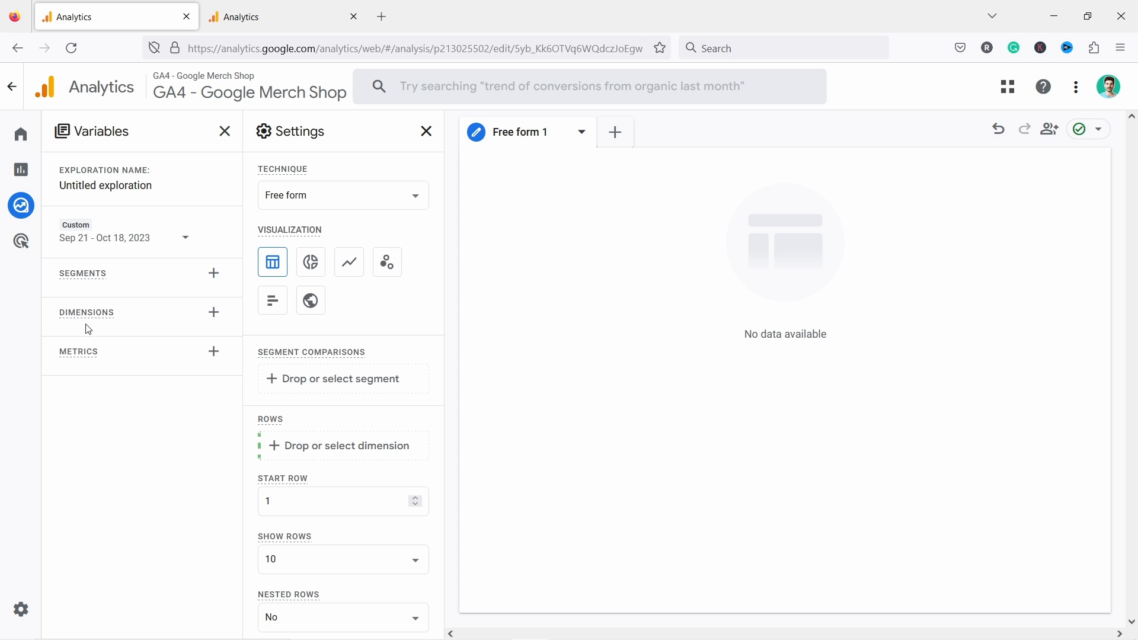
click(214, 313)
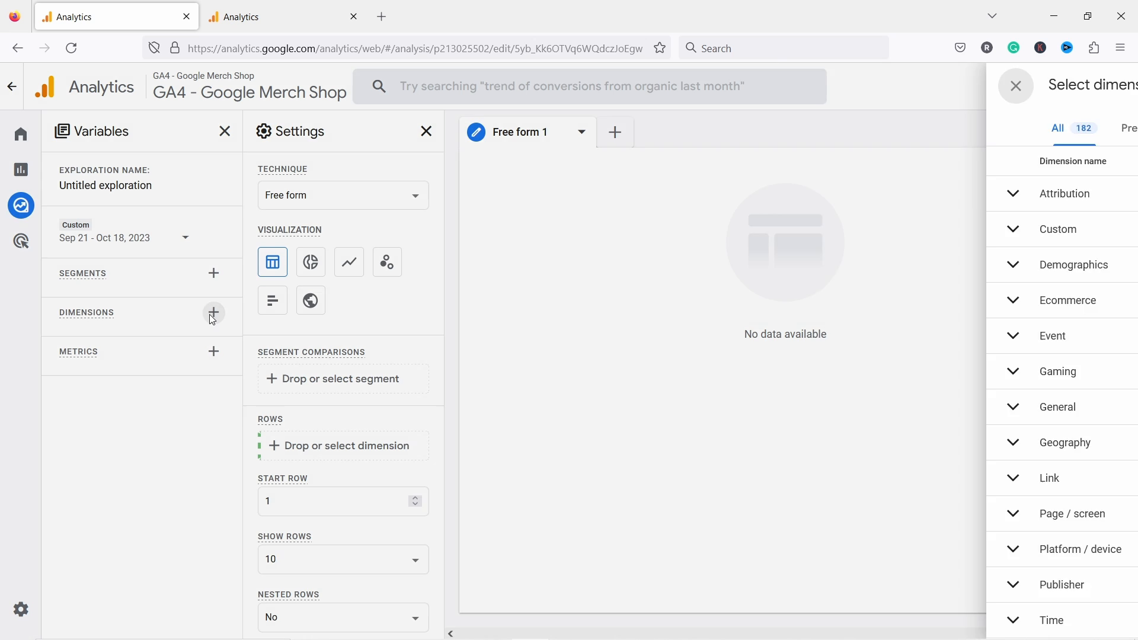
text(default)
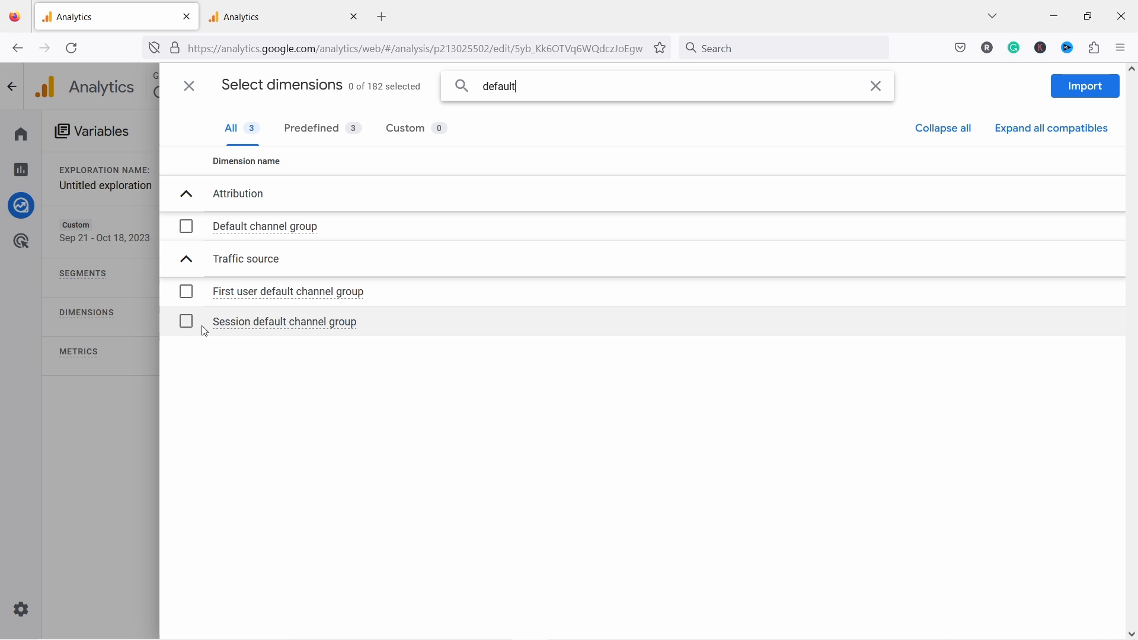
click(185, 321)
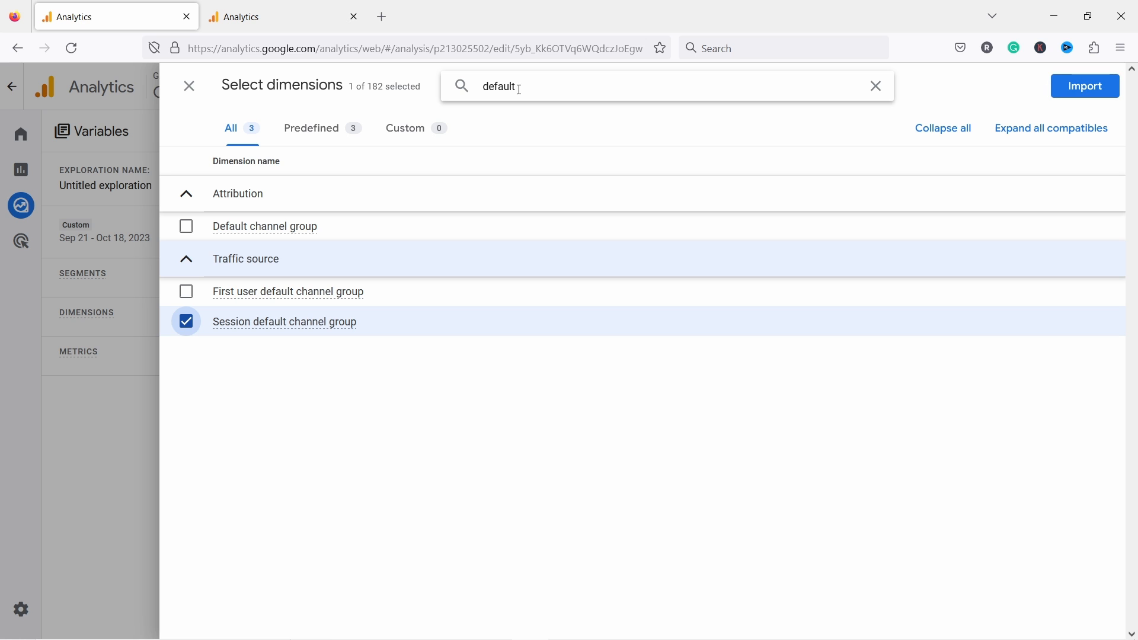
text(event)
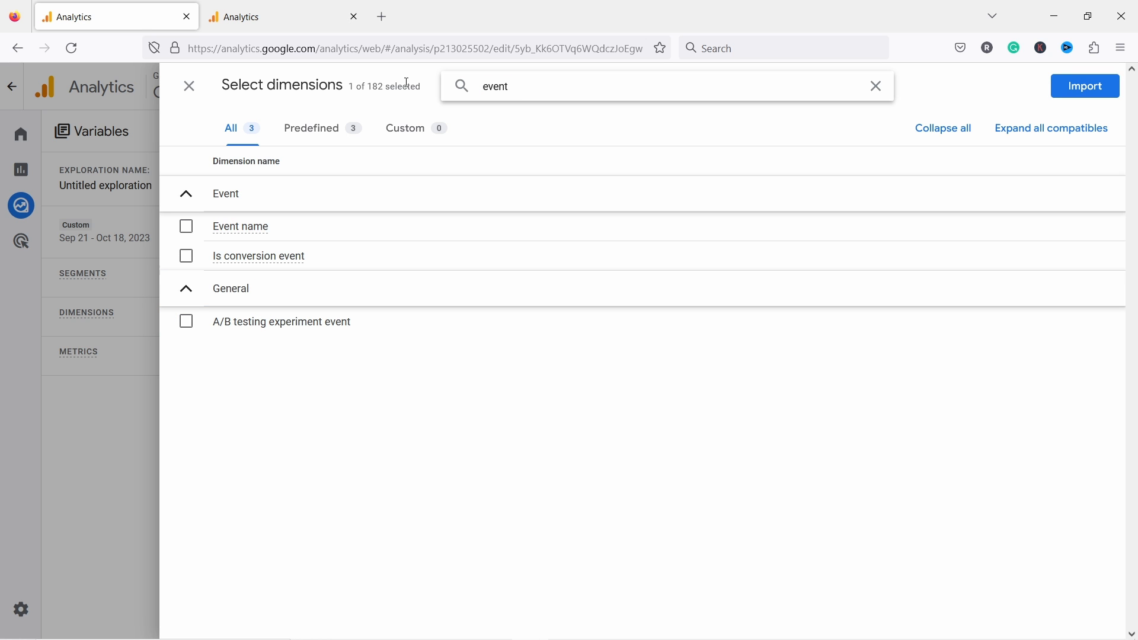
click(185, 226)
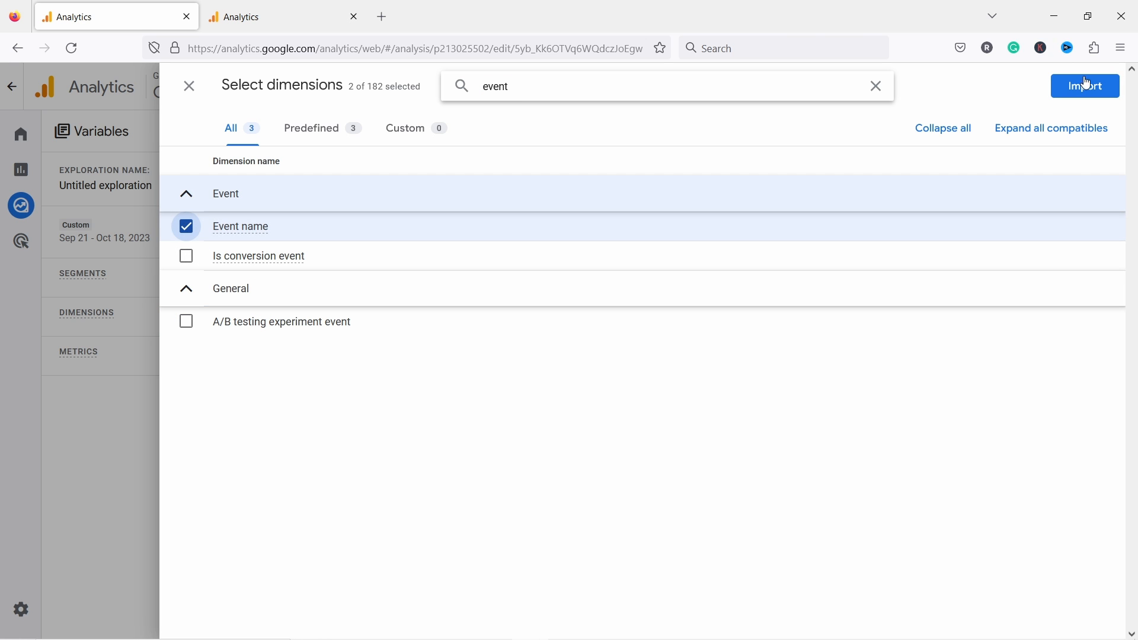
click(1085, 86)
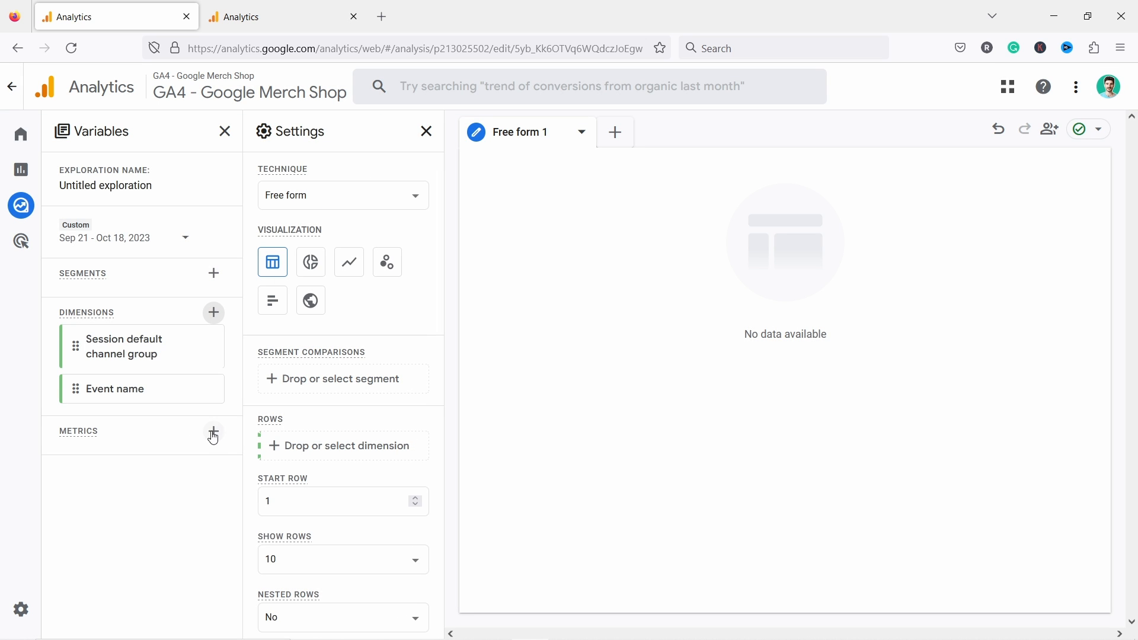
- Select Sessions, Session conversion rate and Total revenue as the exploration's metrics
click(213, 436)
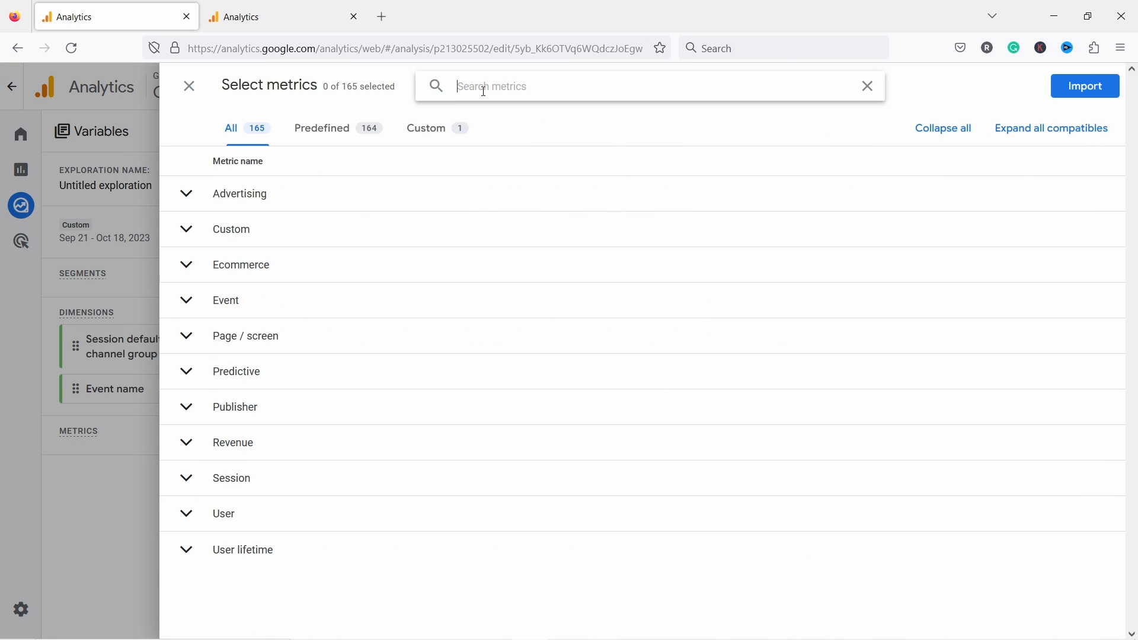
text(sessions)
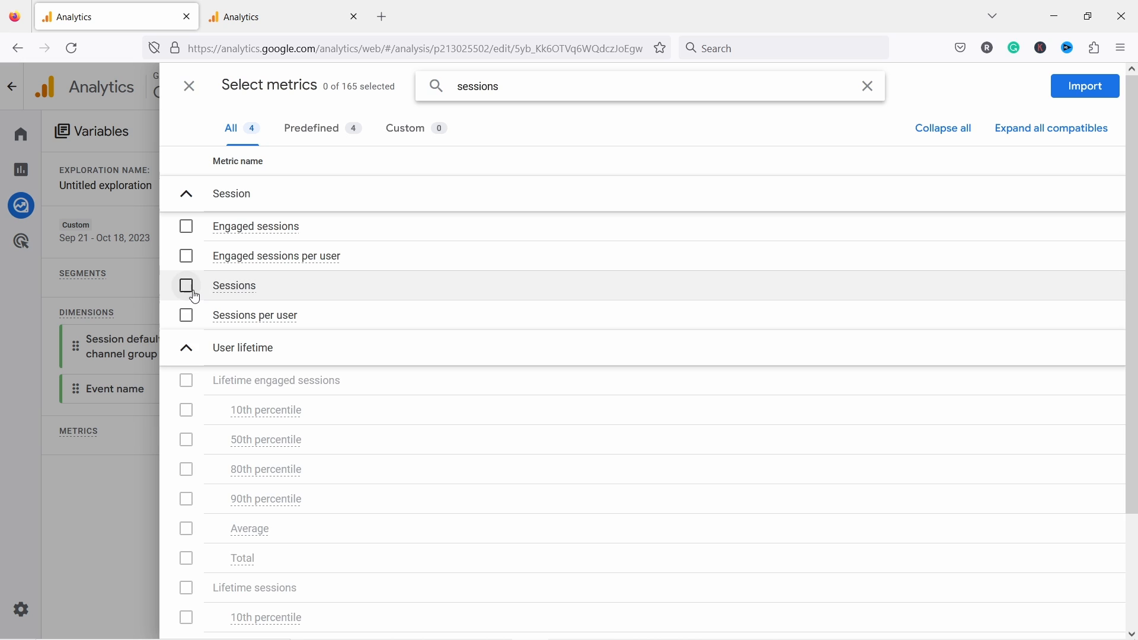
click(187, 285)
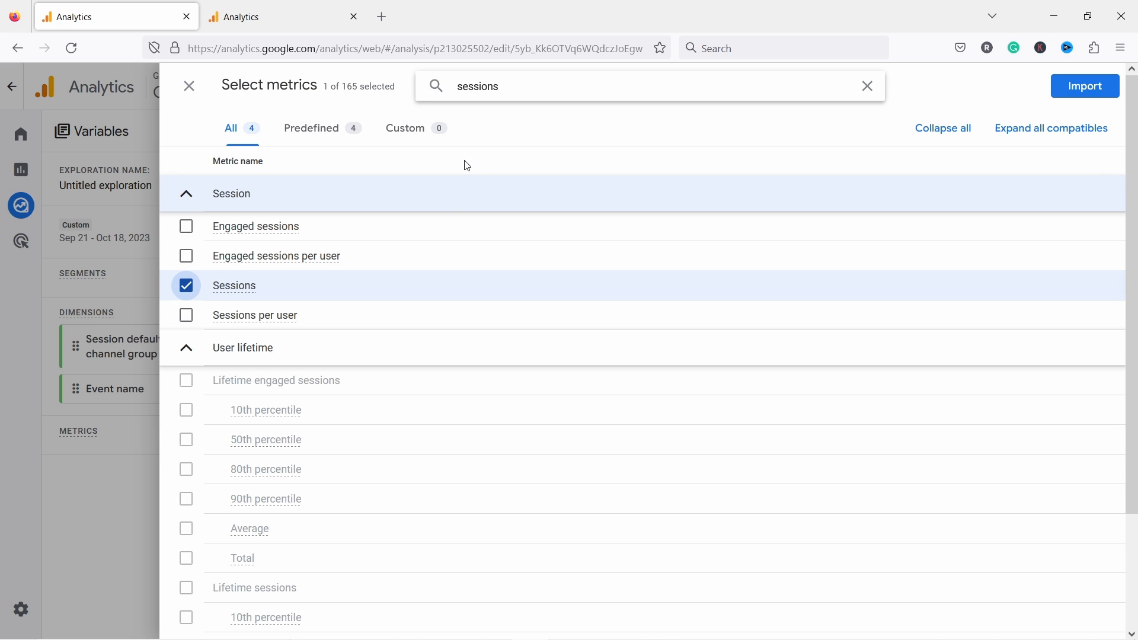
text(convers)
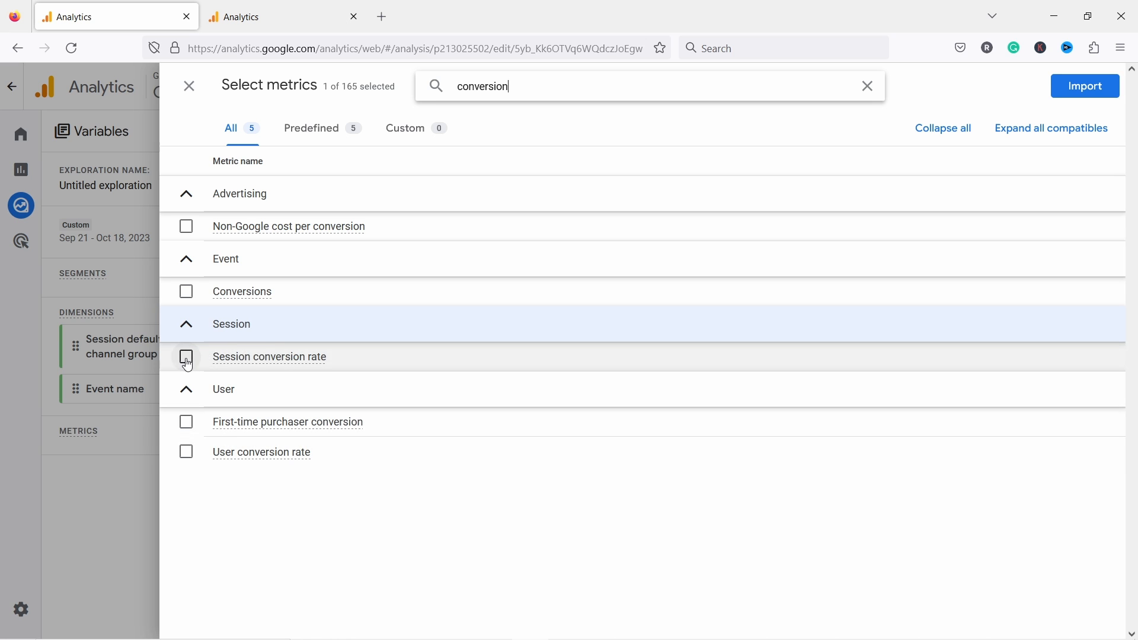
click(185, 356)
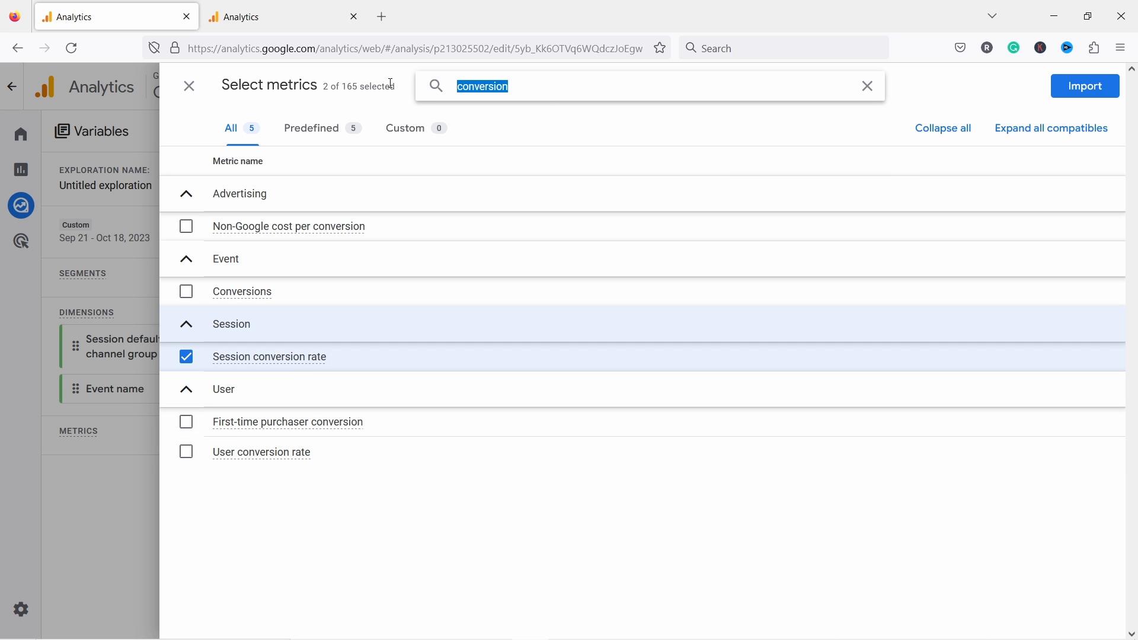
text(revenue)
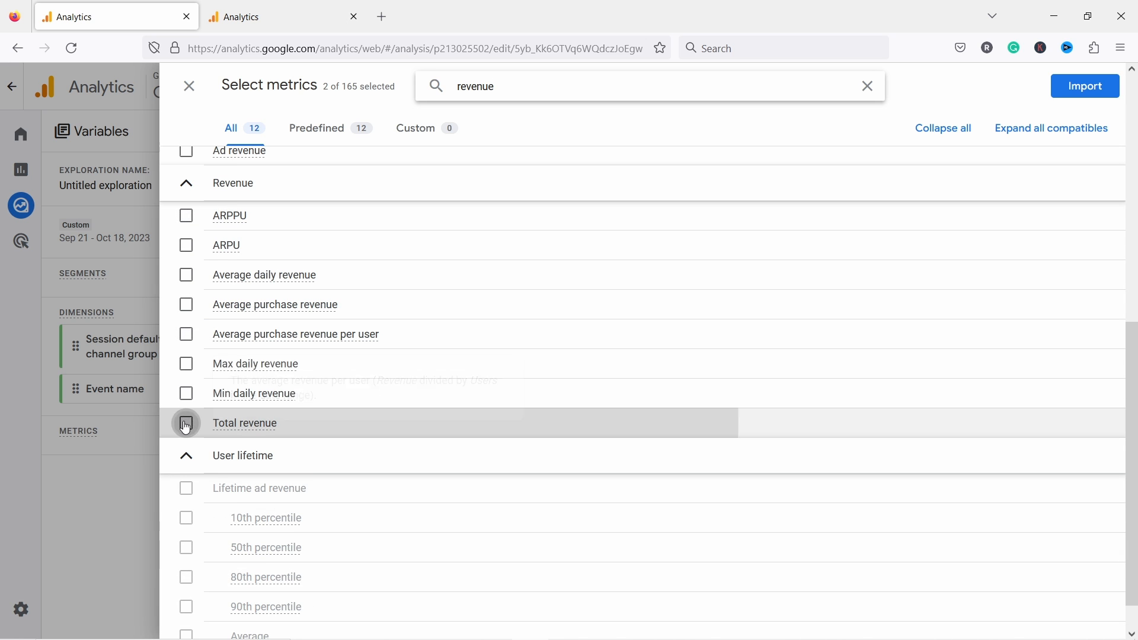
click(185, 423)
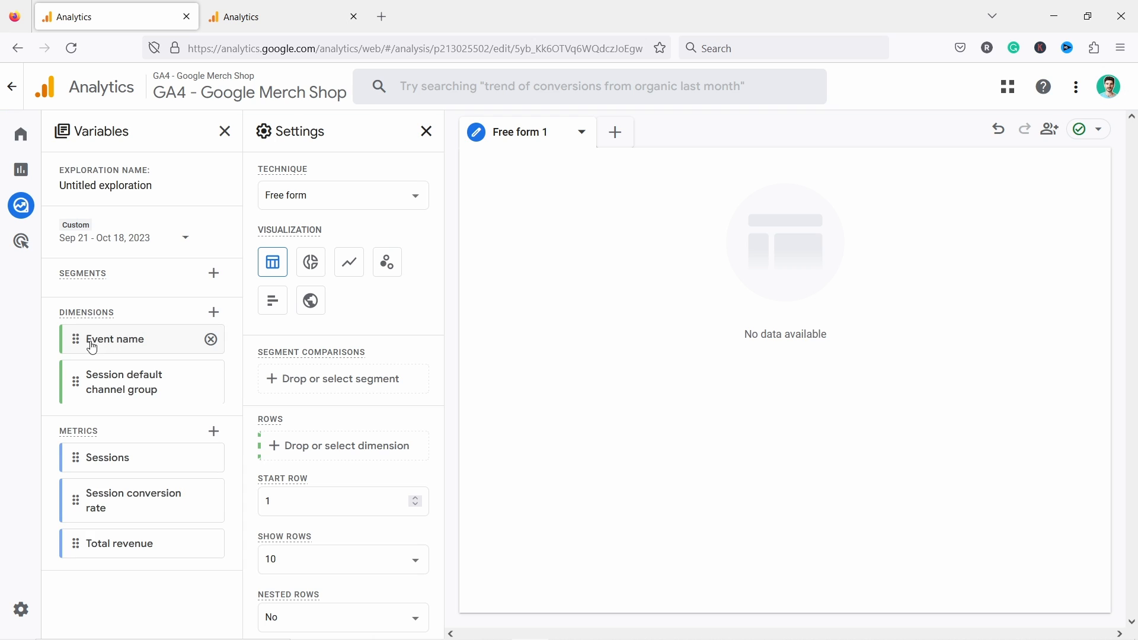
- Place the two dimensions in ROWS and the three metrics in VALUES
drag(113, 339, 305, 451)
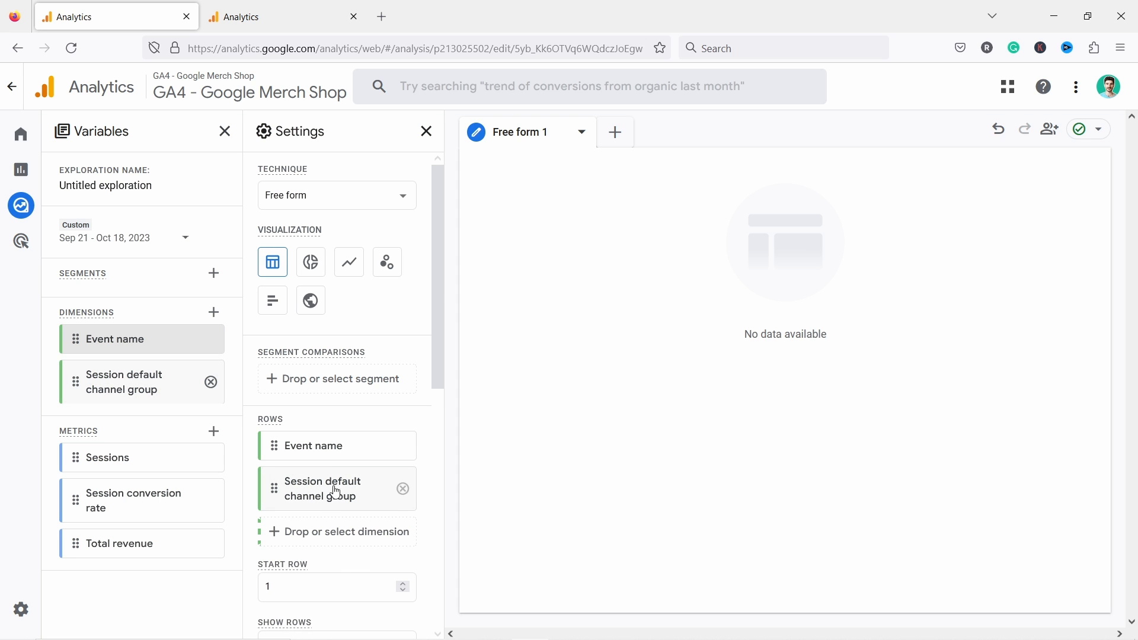
scroll(down, 3)
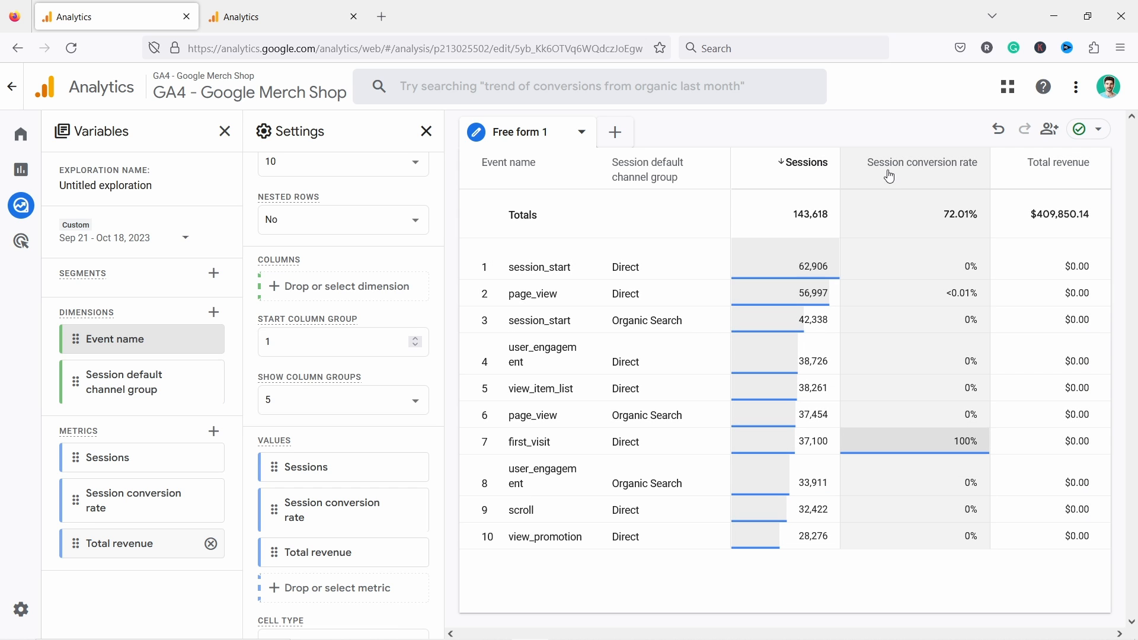
mouse_move(1039, 323)
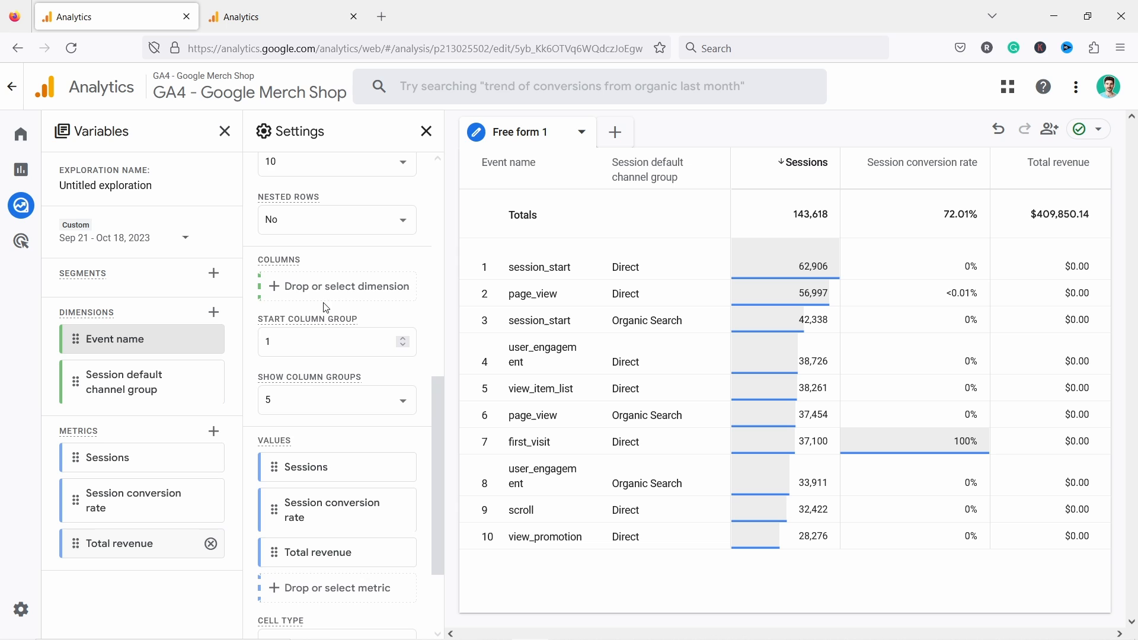
scroll(down, 3)
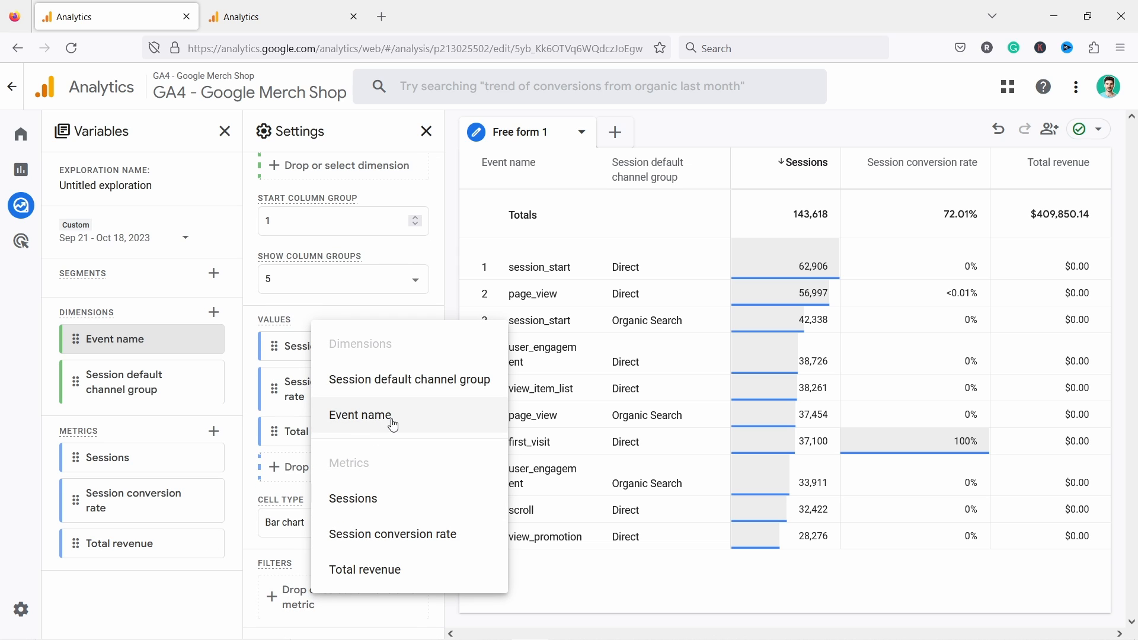
- Filter Event name with regex purchase|session_start and apply it
click(360, 415)
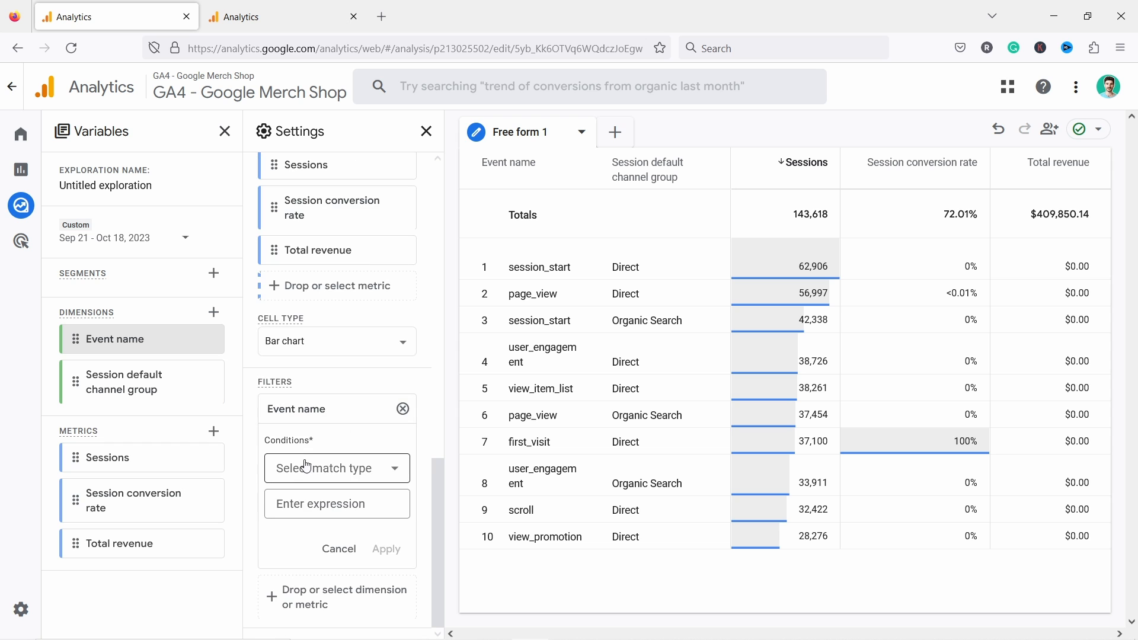
click(336, 468)
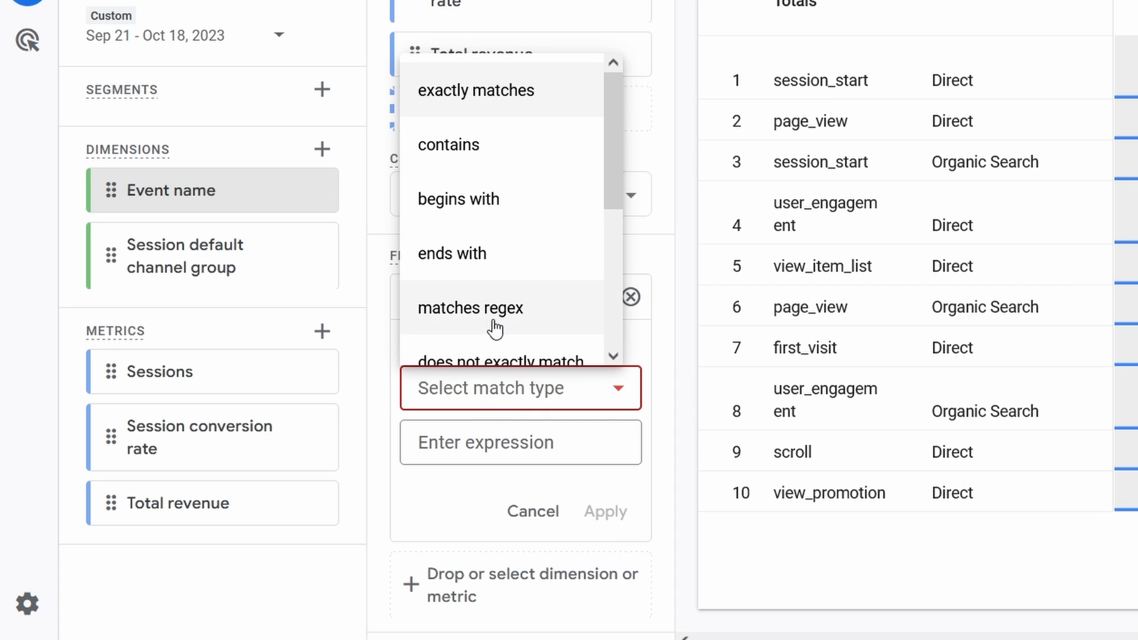
click(510, 443)
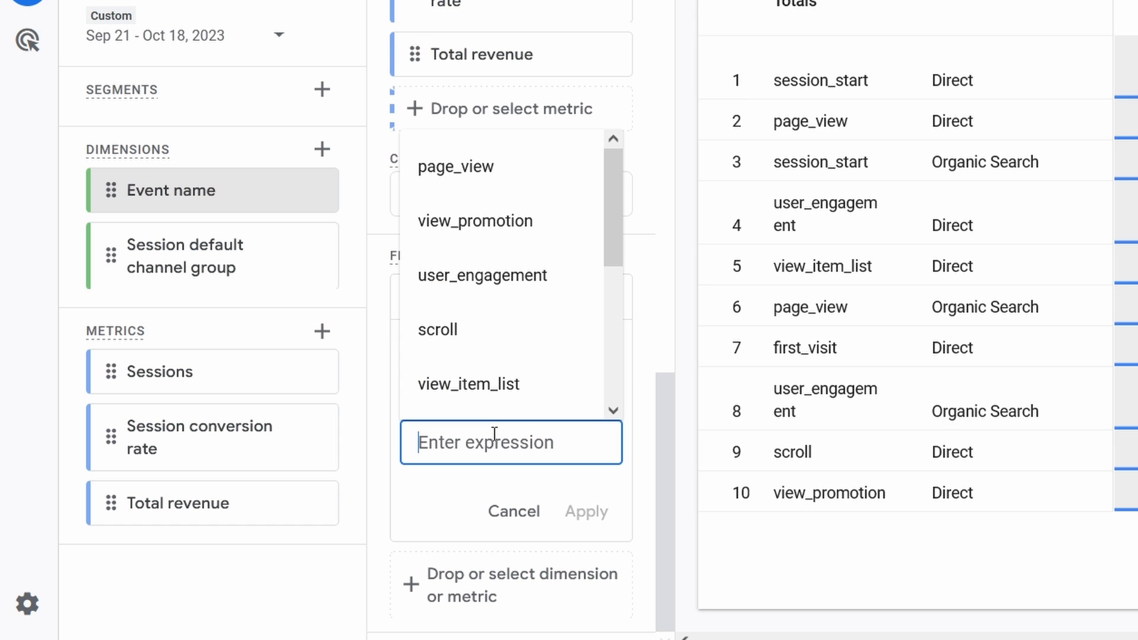
text(purchase)
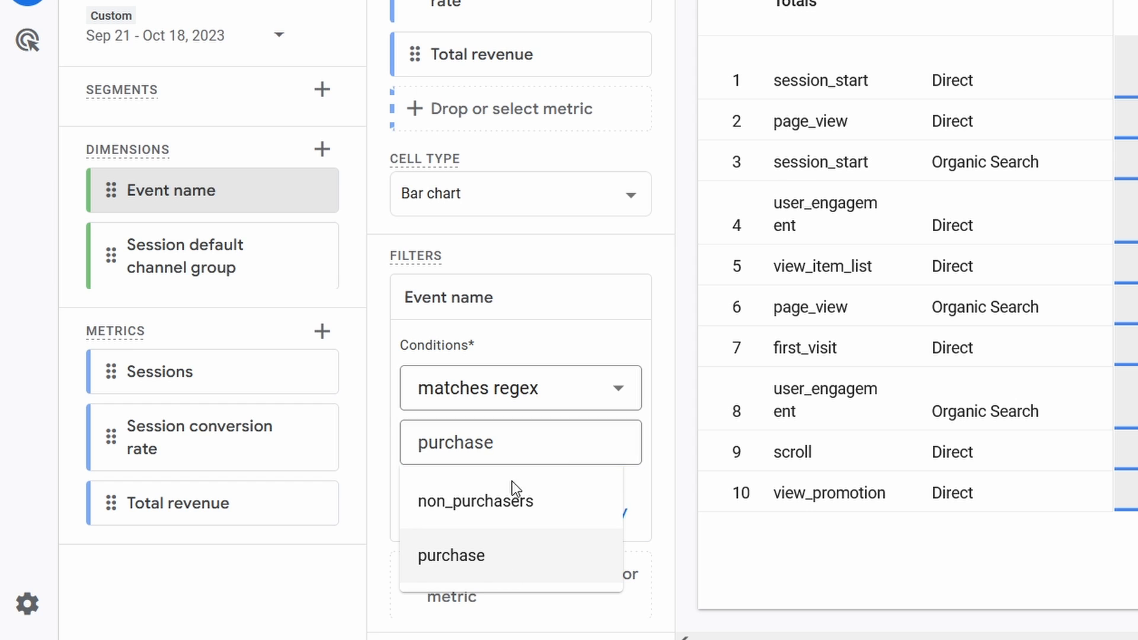
click(508, 442)
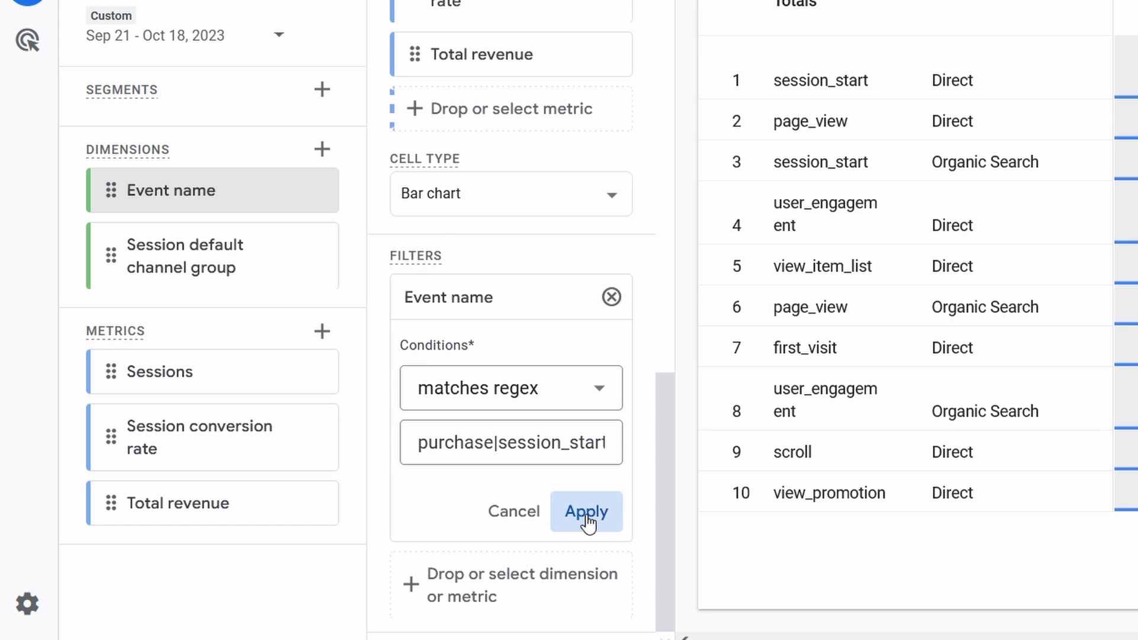
click(587, 512)
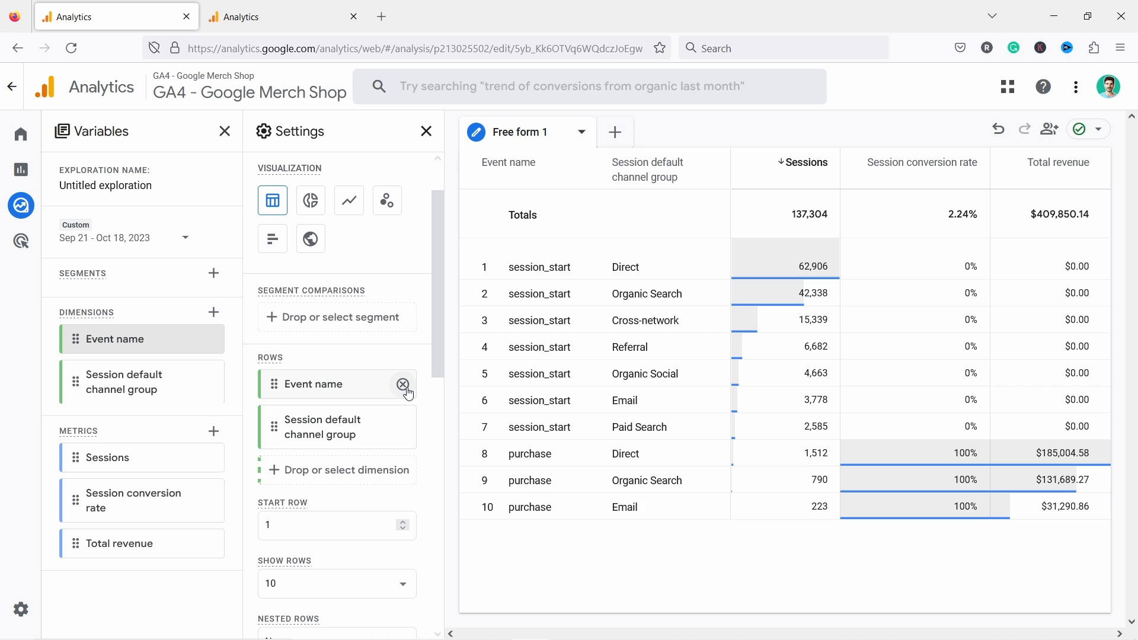
- Drop Event name from rows and sort channels by session conversion rate descending
click(405, 385)
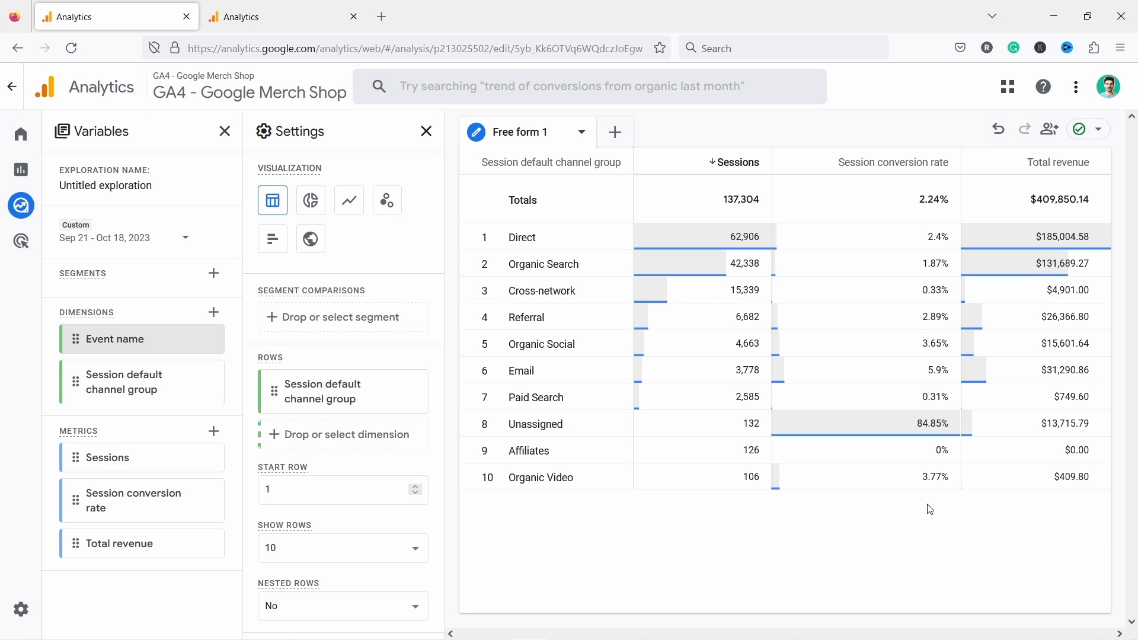
mouse_move(534, 345)
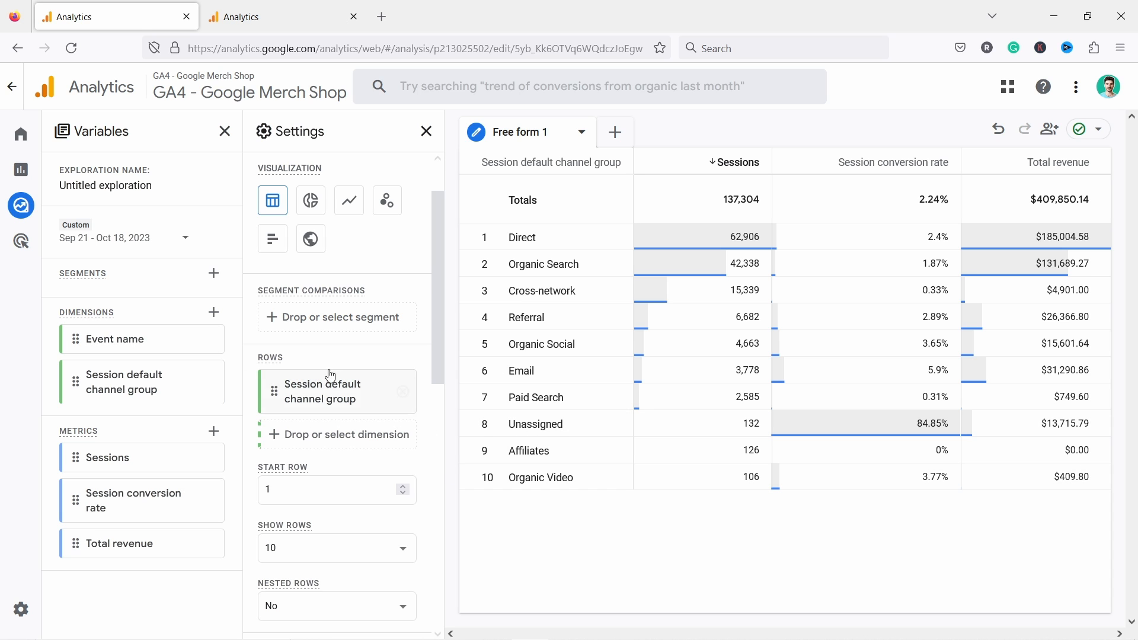
mouse_move(326, 516)
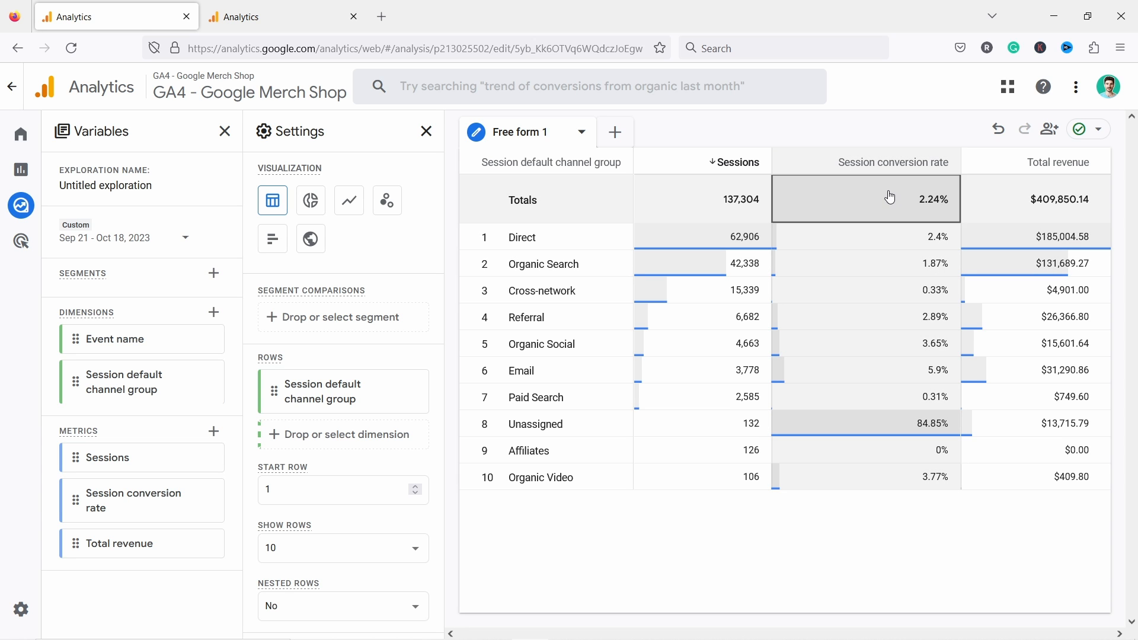
click(894, 162)
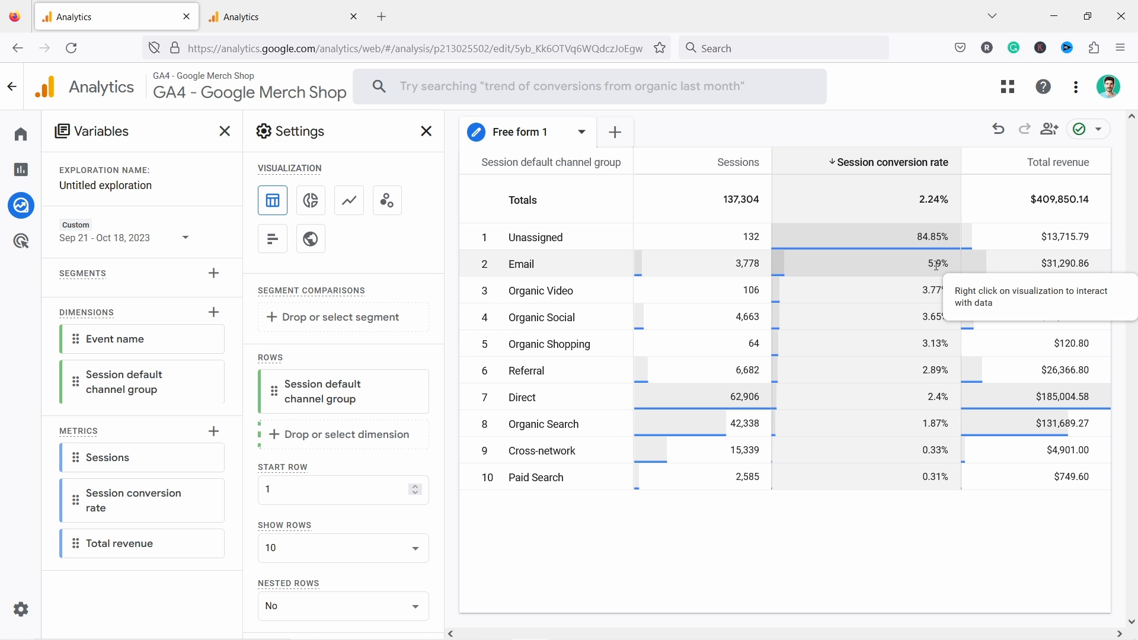
mouse_move(927, 320)
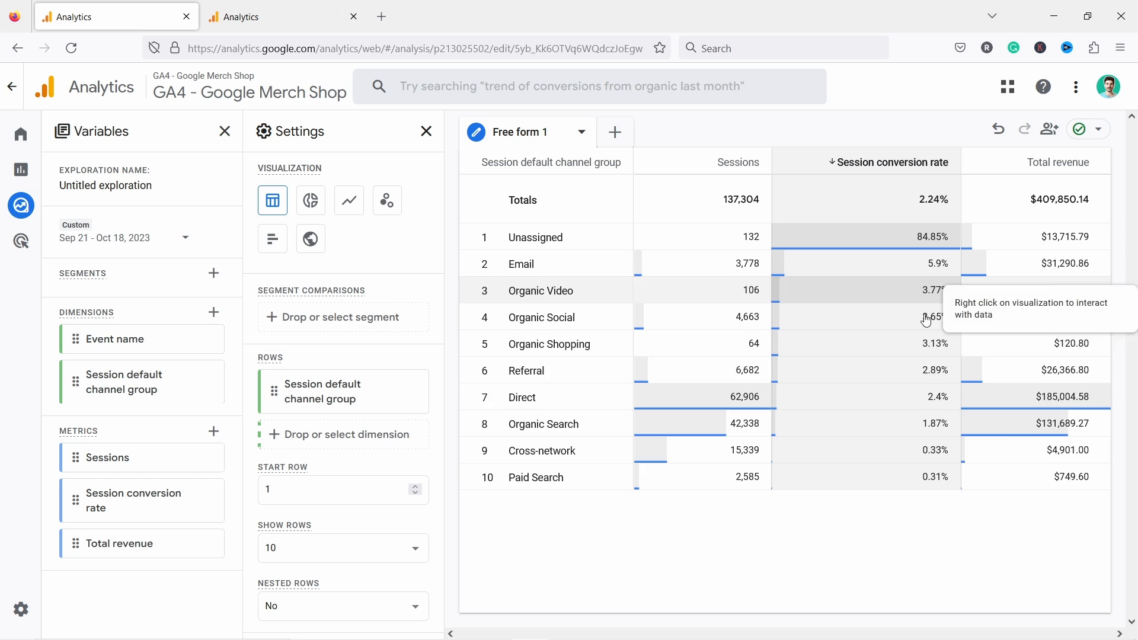